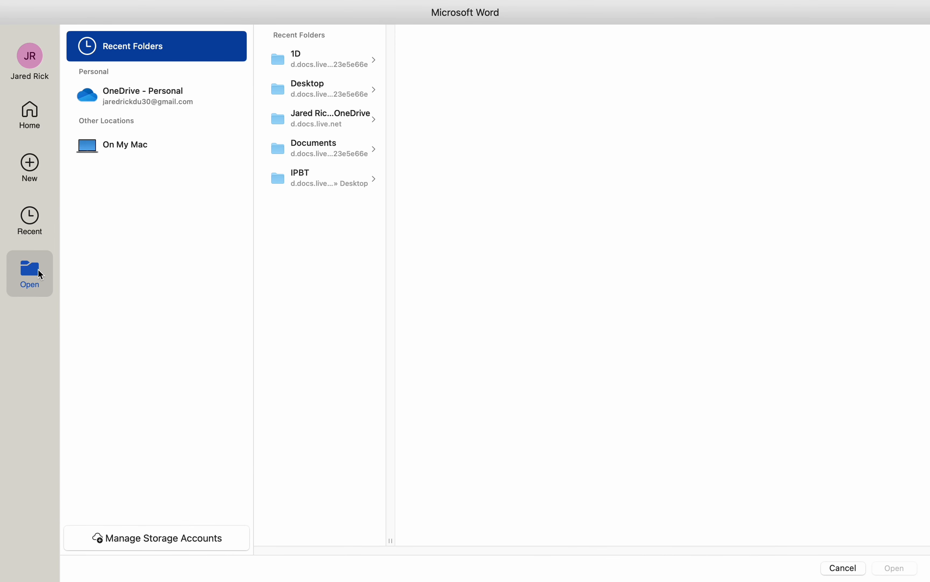
{"action": "mouse_move", "coordinate": [39, 252]}
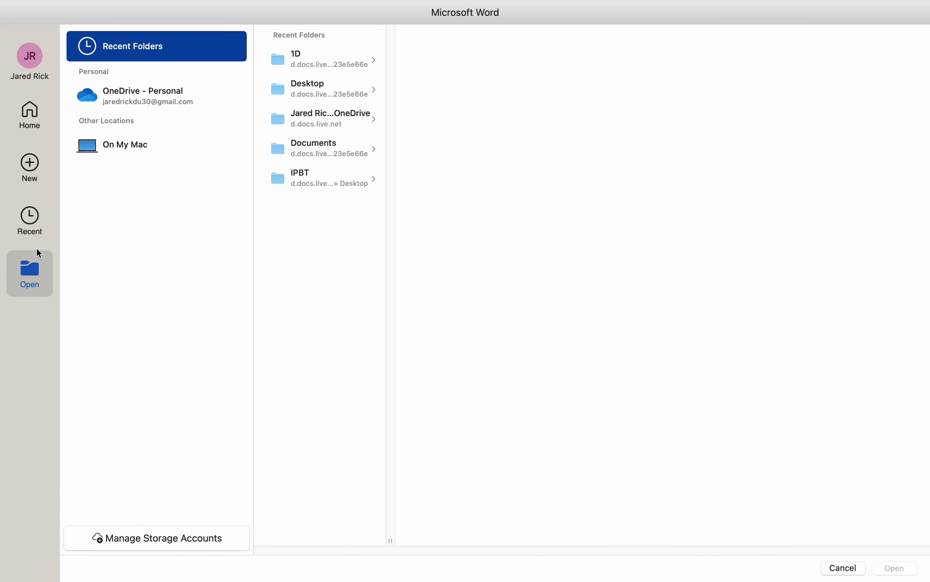
{"action": "mouse_move", "coordinate": [124, 166]}
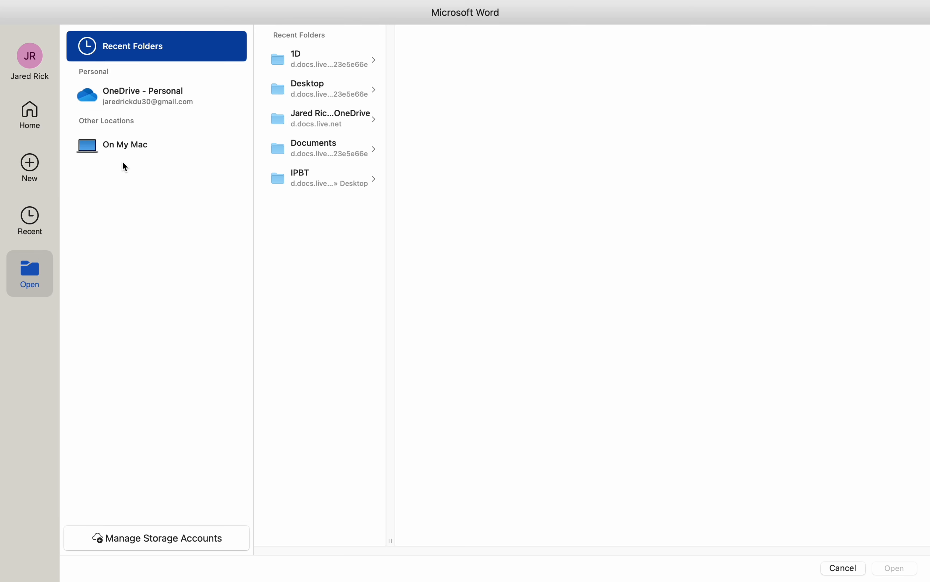
{"action": "mouse_move", "coordinate": [67, 170]}
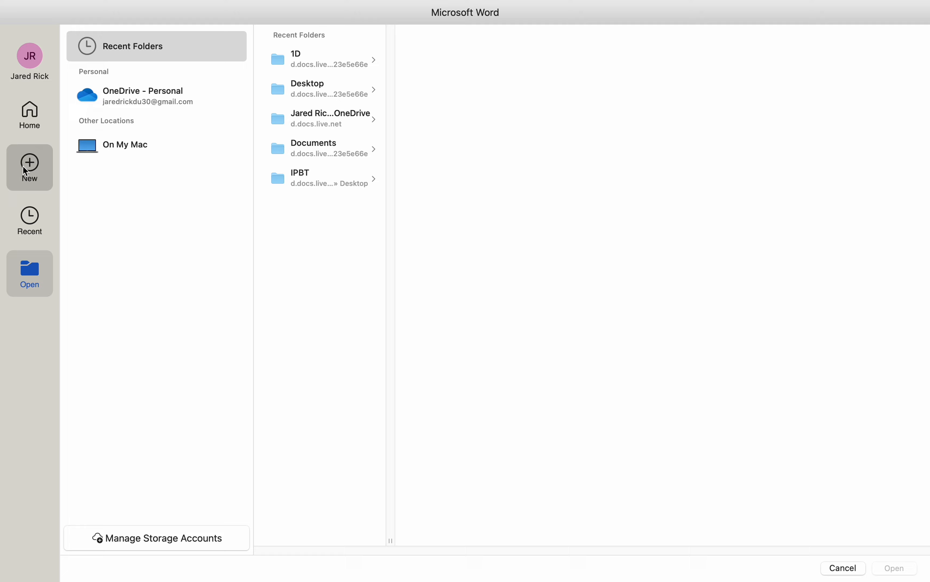
Browse to the Desktop's files via Home > Open > On My Mac.
{"action": "left_click", "coordinate": [29, 114]}
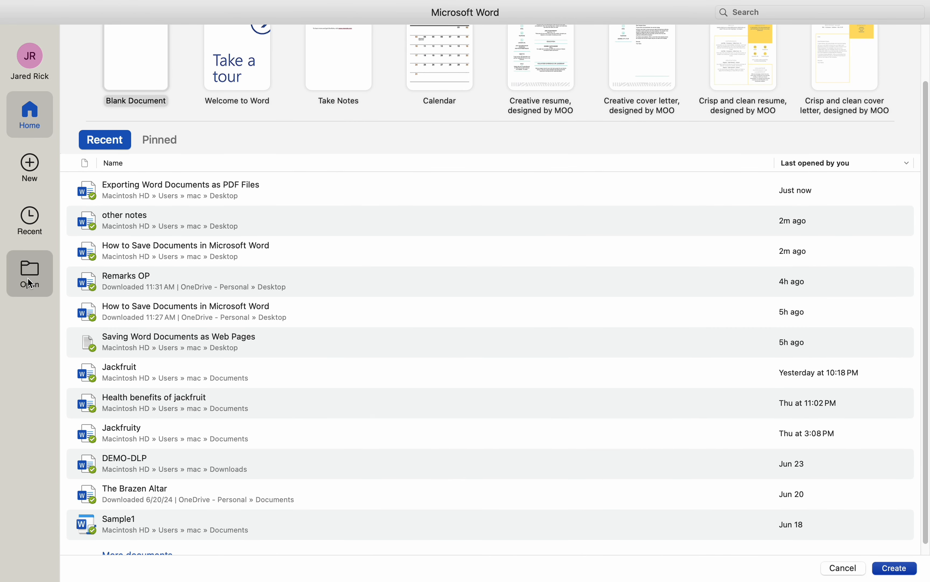
{"action": "left_click", "coordinate": [29, 273]}
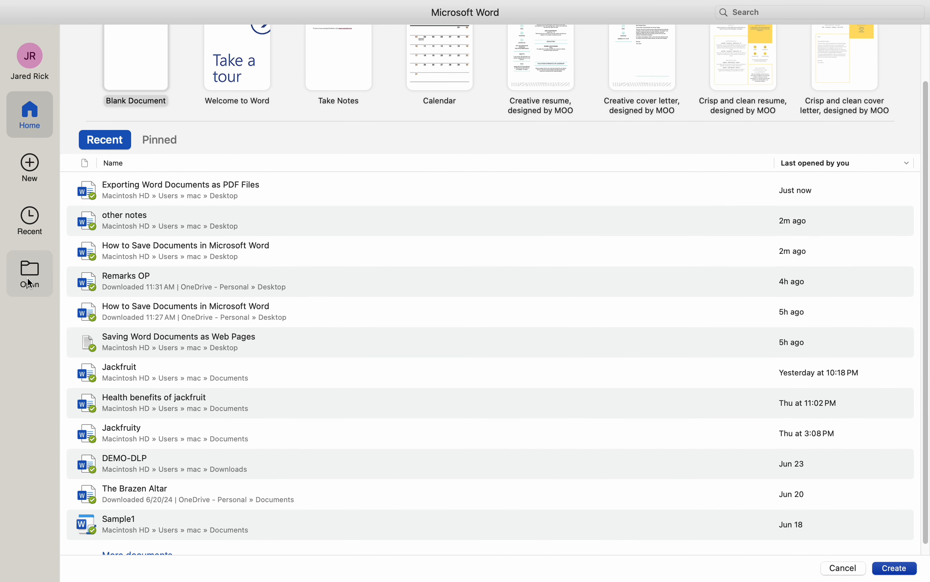
{"action": "left_click", "coordinate": [29, 273]}
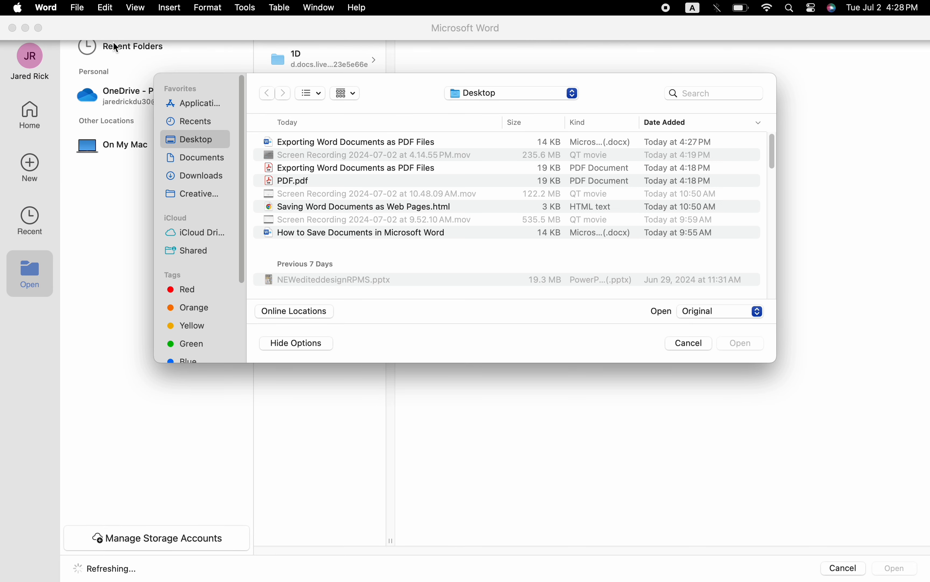
Open the 'Exporting Word Documents as PDF Files' .docx document from the Desktop.
{"action": "left_click", "coordinate": [355, 141]}
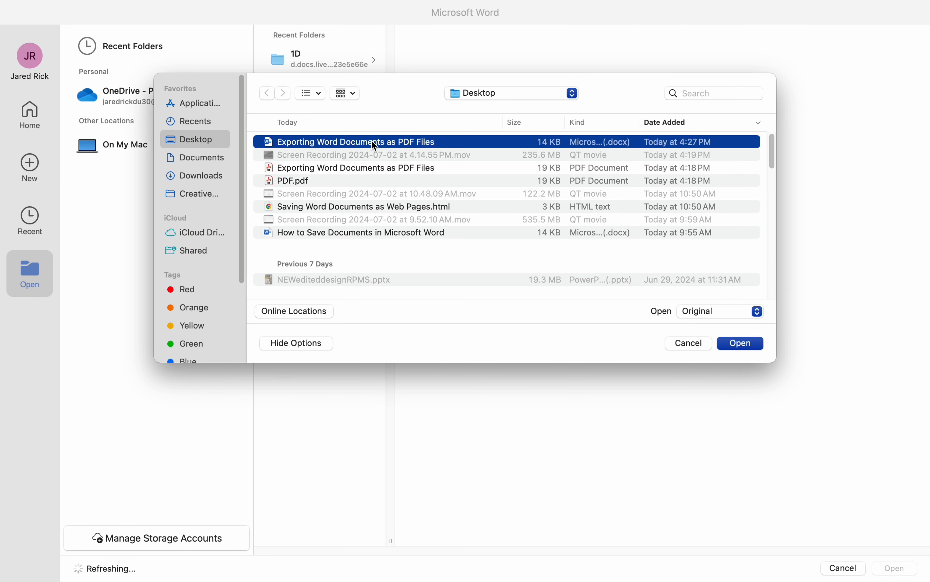
{"action": "left_click", "coordinate": [739, 343]}
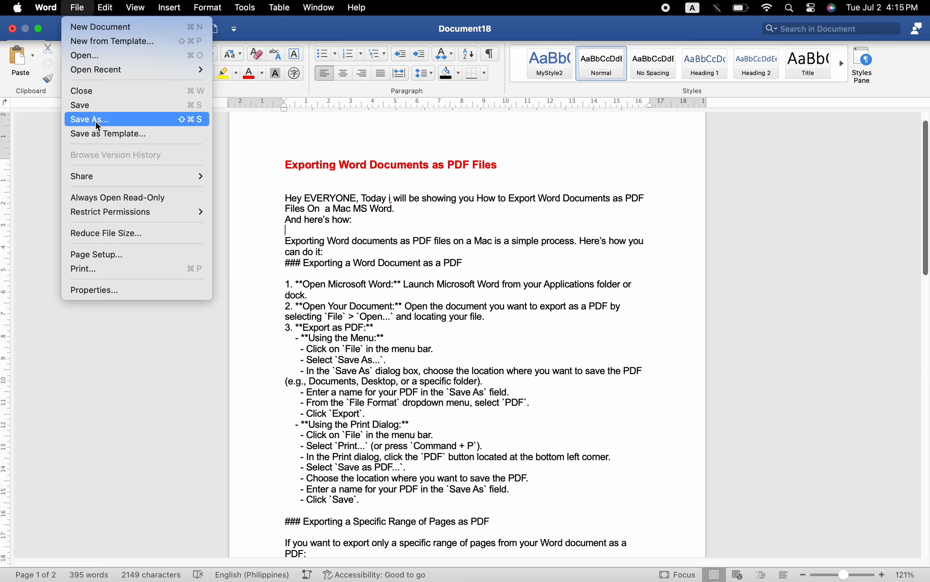
Export the document to the Desktop with File Format set to PDF through Save As.
{"action": "left_click", "coordinate": [89, 120]}
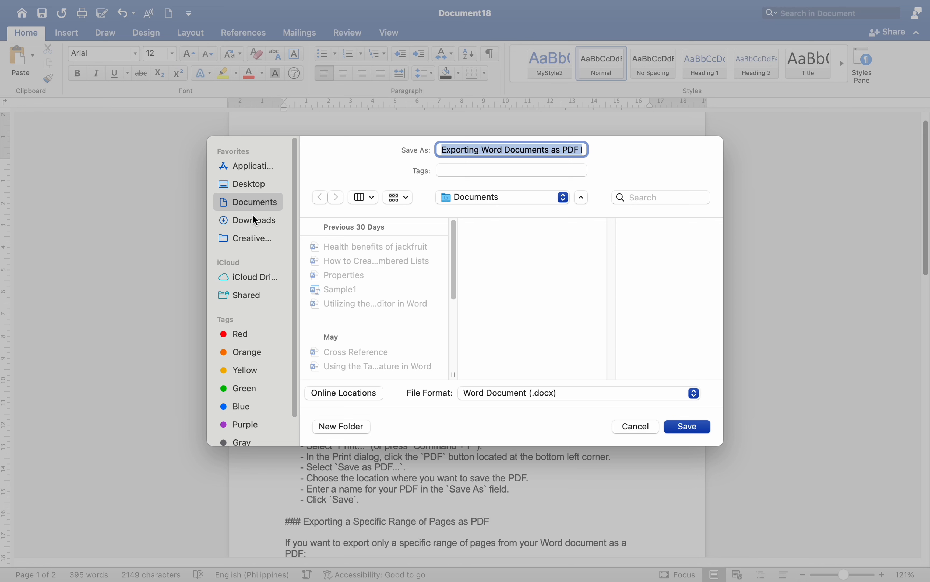
{"action": "mouse_move", "coordinate": [252, 183]}
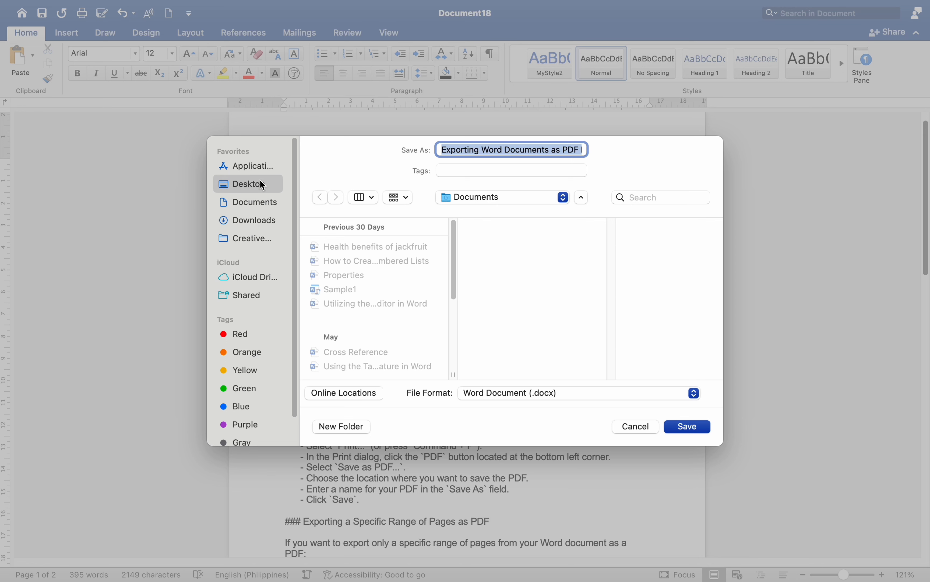
{"action": "left_click", "coordinate": [247, 184]}
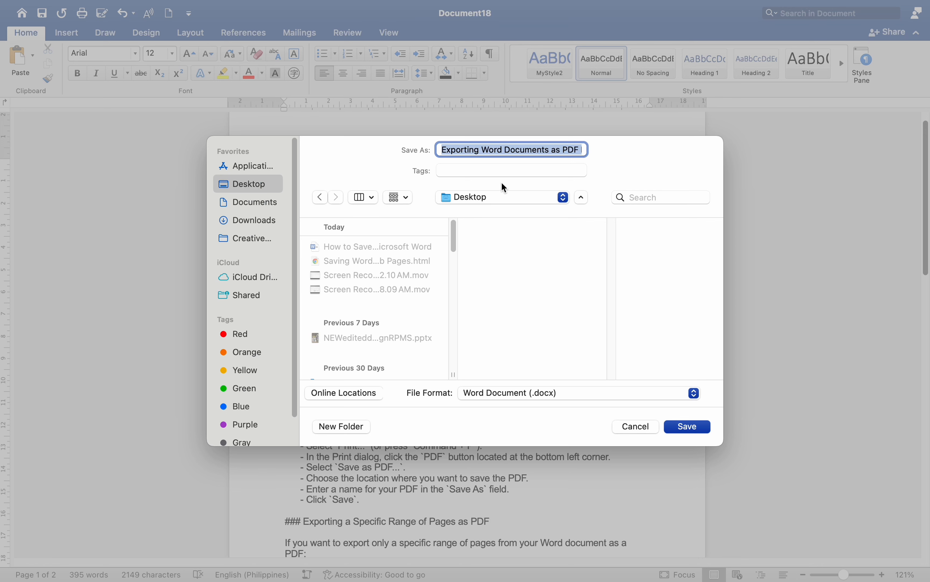
{"action": "left_click", "coordinate": [511, 149]}
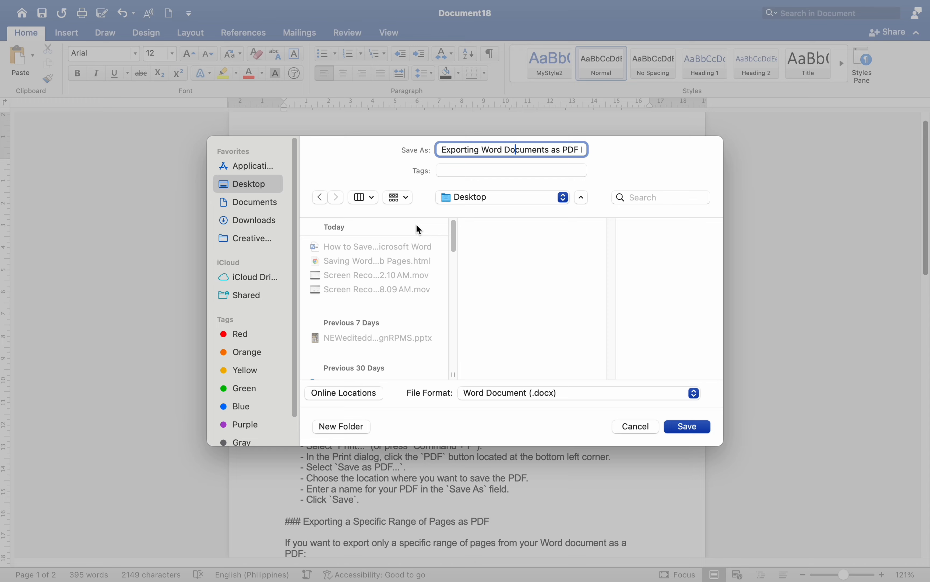
{"action": "left_click", "coordinate": [576, 392]}
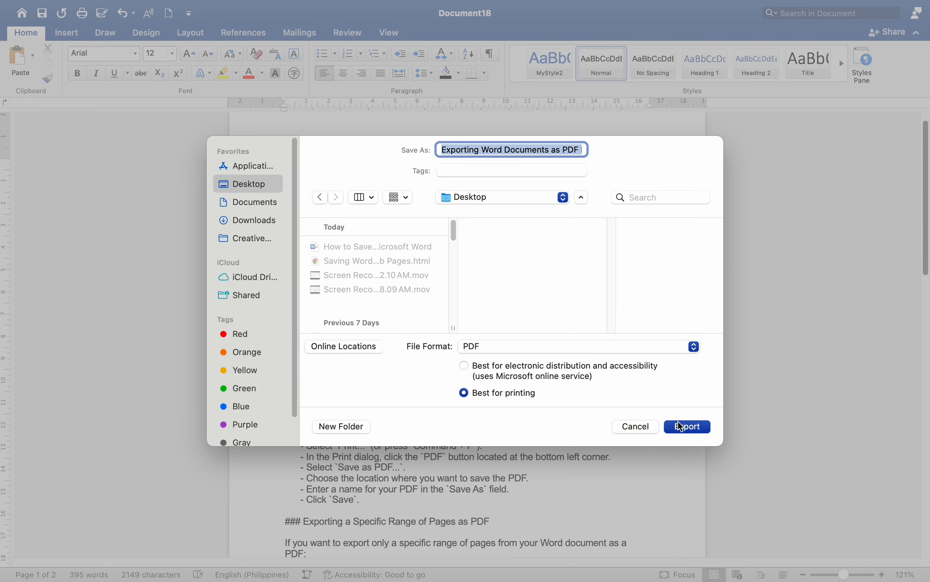
{"action": "left_click", "coordinate": [687, 426]}
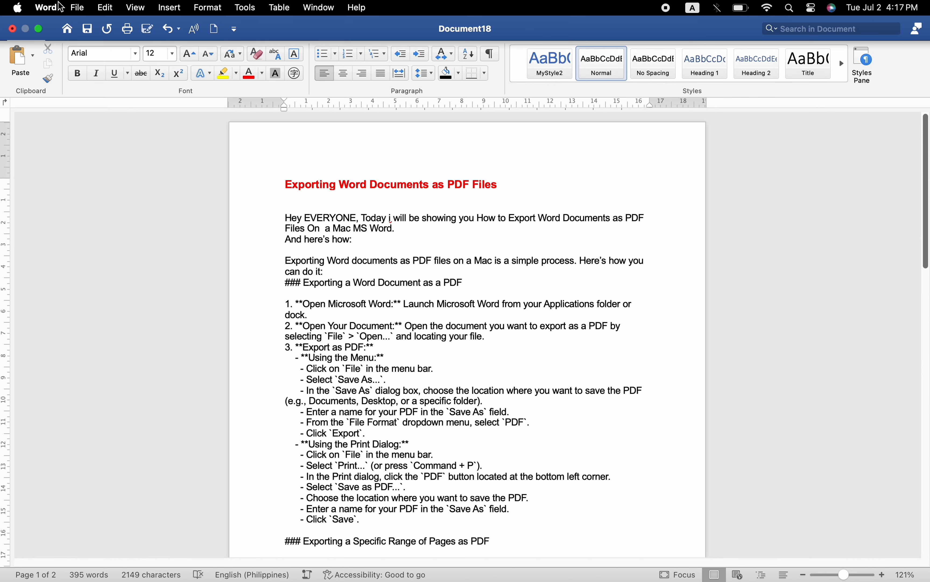
Print the document with Save as PDF, naming the file 'PDF' and saving it to the Desktop.
{"action": "left_click", "coordinate": [76, 7]}
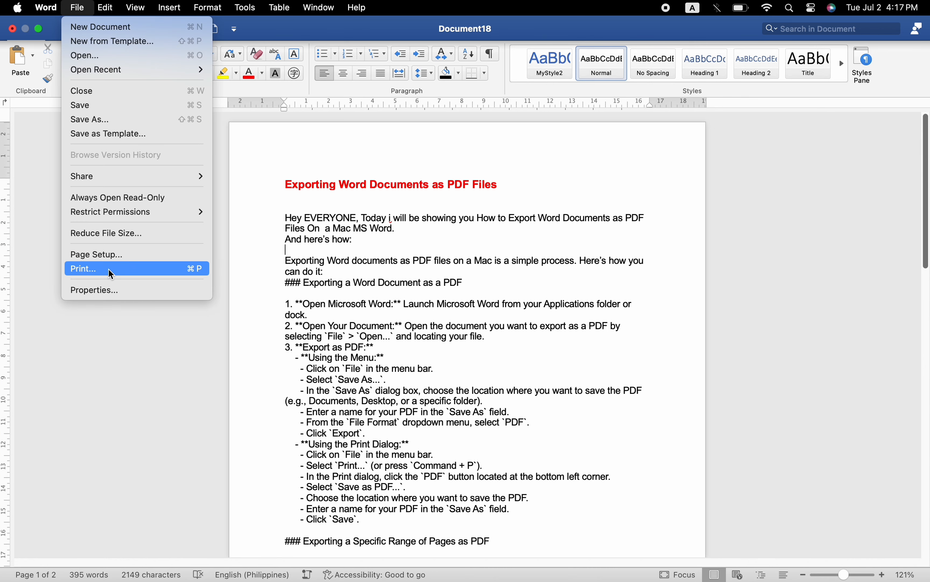
{"action": "left_click", "coordinate": [82, 268]}
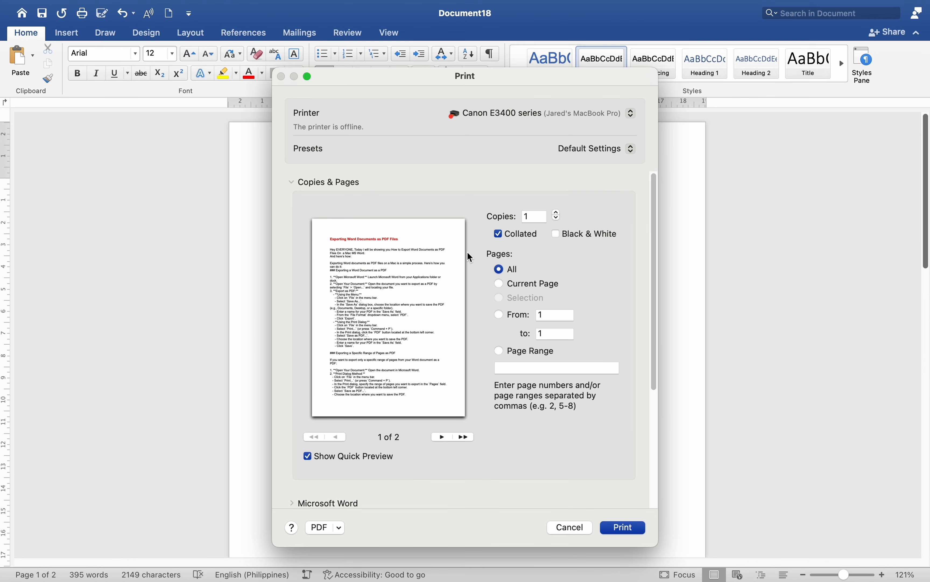
{"action": "mouse_move", "coordinate": [453, 431]}
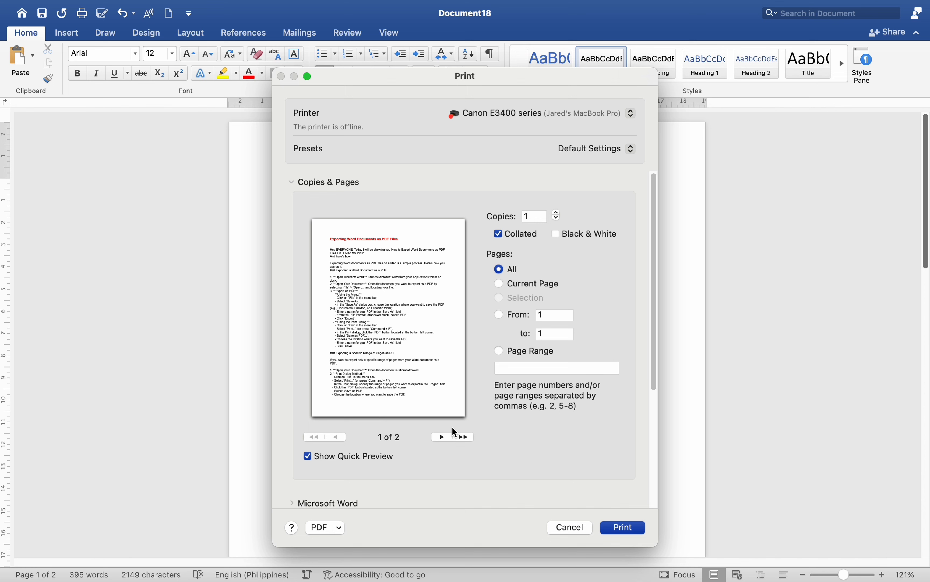
{"action": "left_click", "coordinate": [325, 527]}
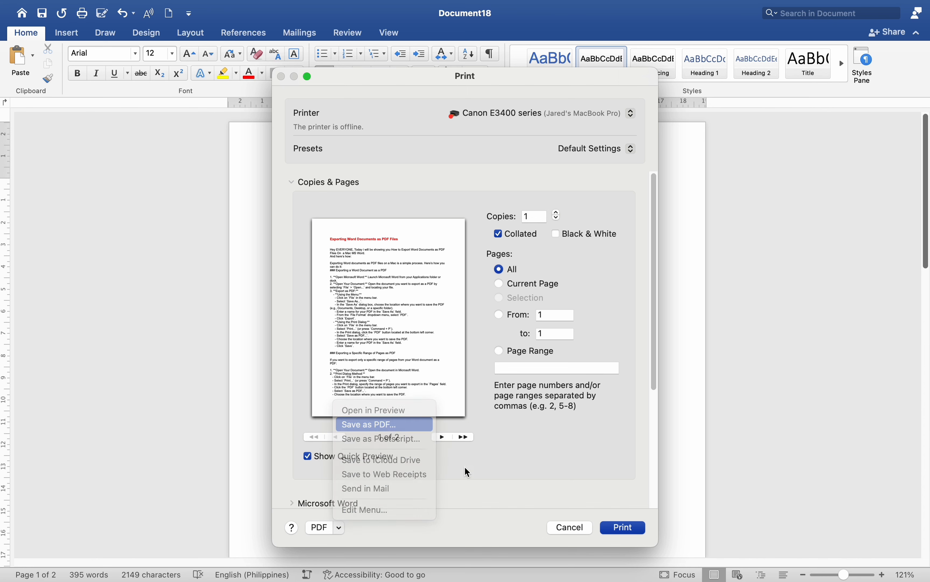
{"action": "left_click", "coordinate": [367, 423]}
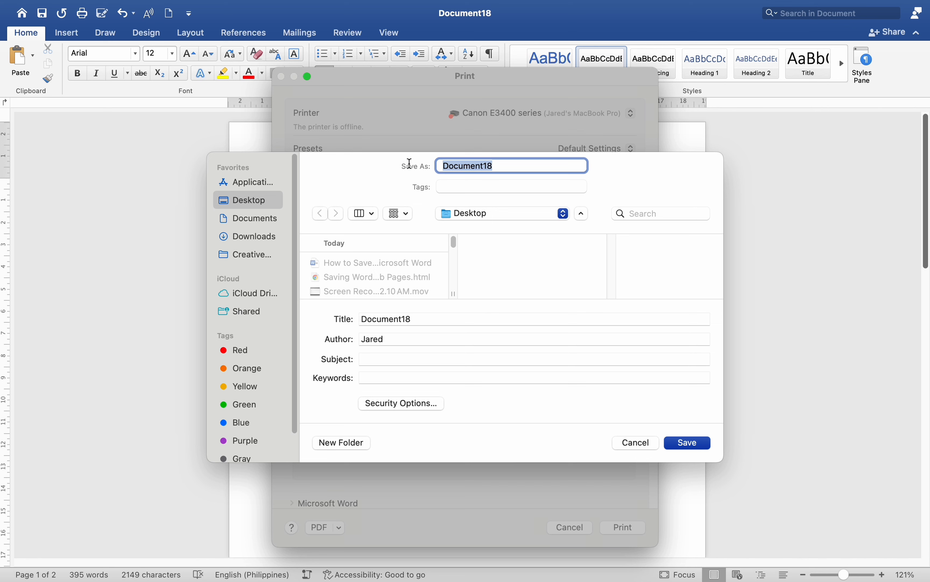
{"action": "type", "text": "PDF"}
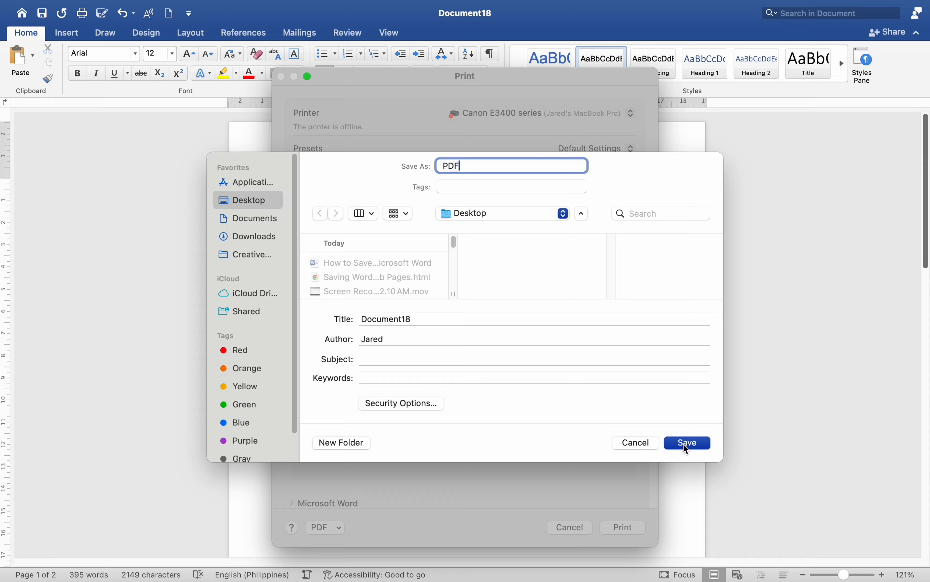
{"action": "left_click", "coordinate": [686, 442]}
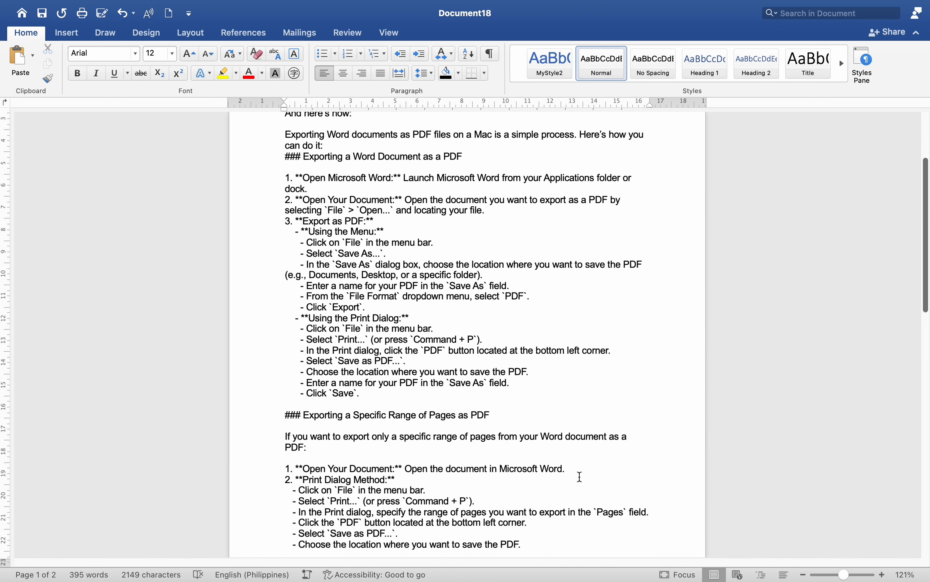
{"action": "scroll", "scroll_direction": "down", "scroll_amount": 3}
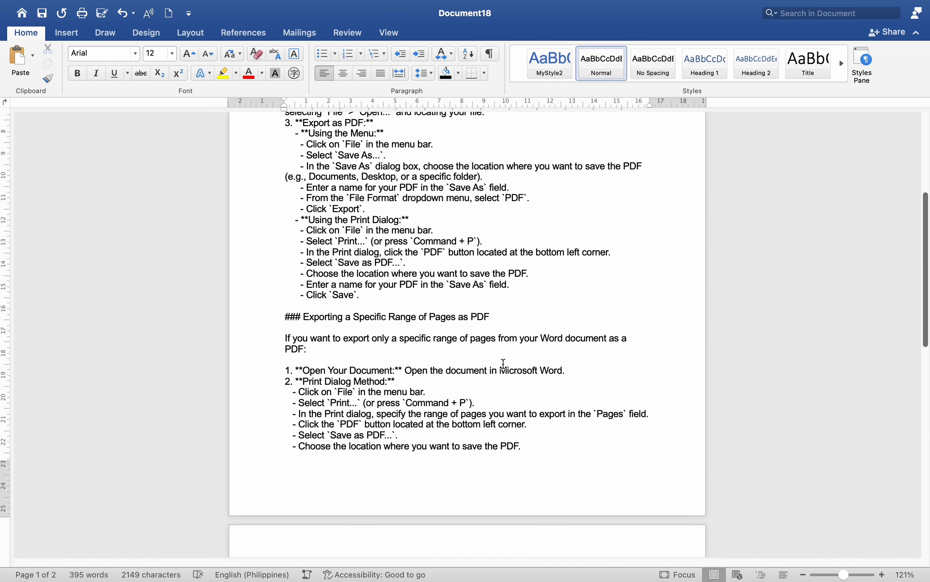
{"action": "scroll", "scroll_direction": "down", "scroll_amount": 3}
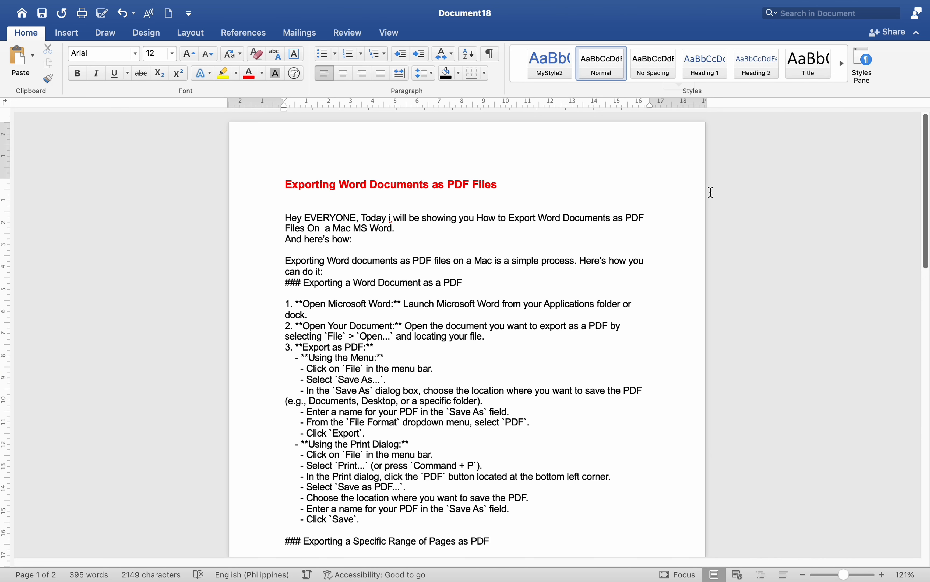
{"action": "left_click", "coordinate": [364, 260]}
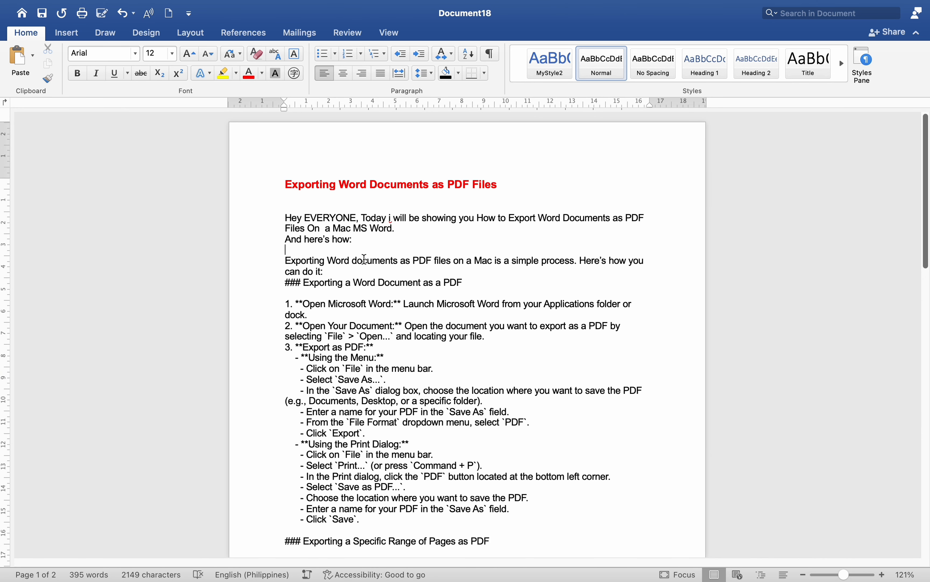